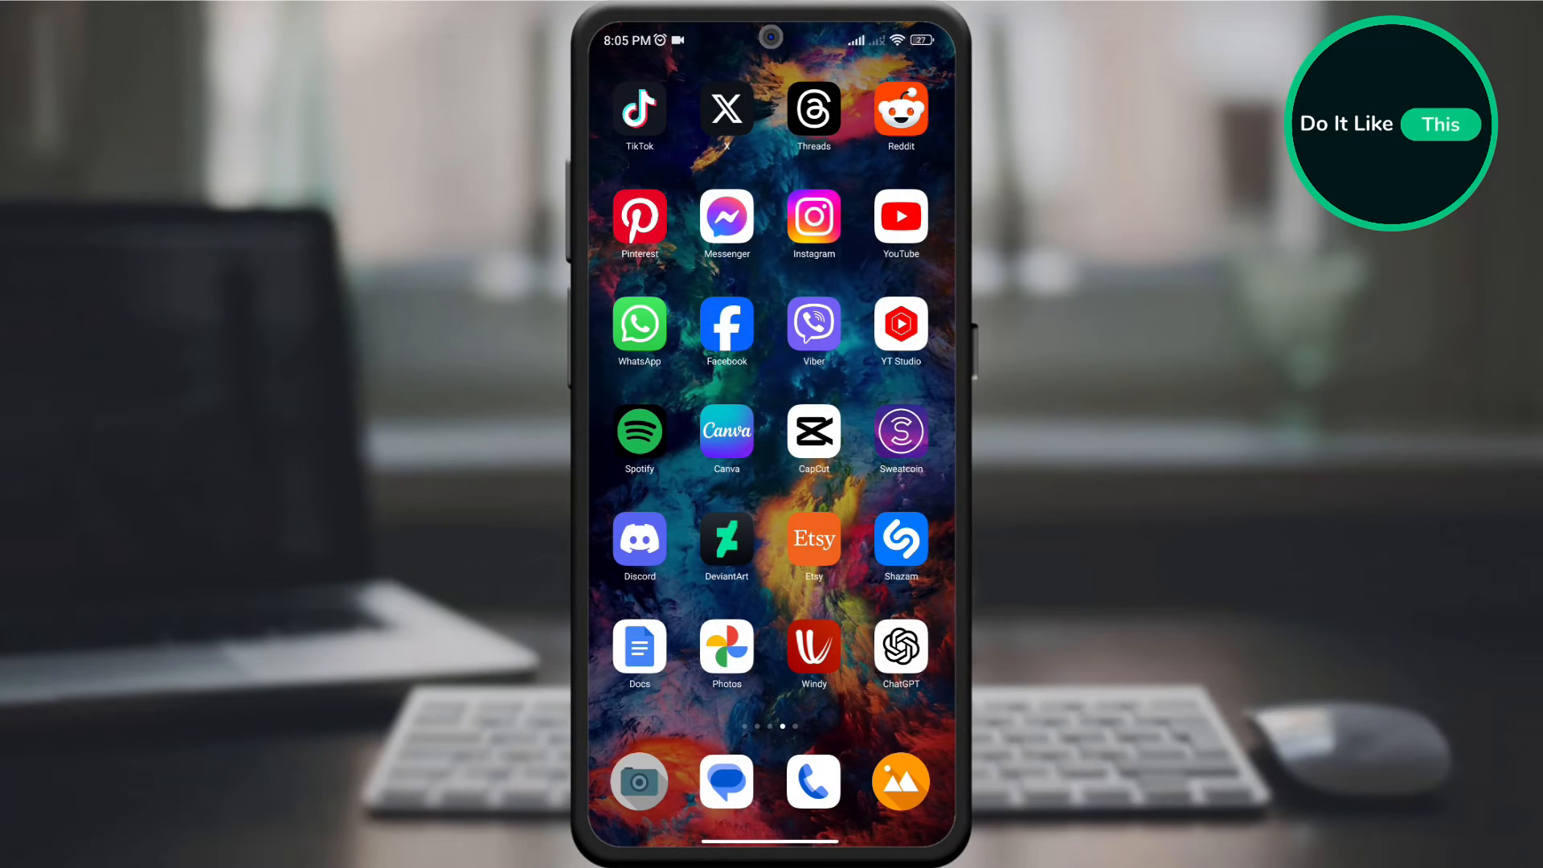
Launch the Google Docs app from the Android home screen to show recent documents
left_click(639, 647)
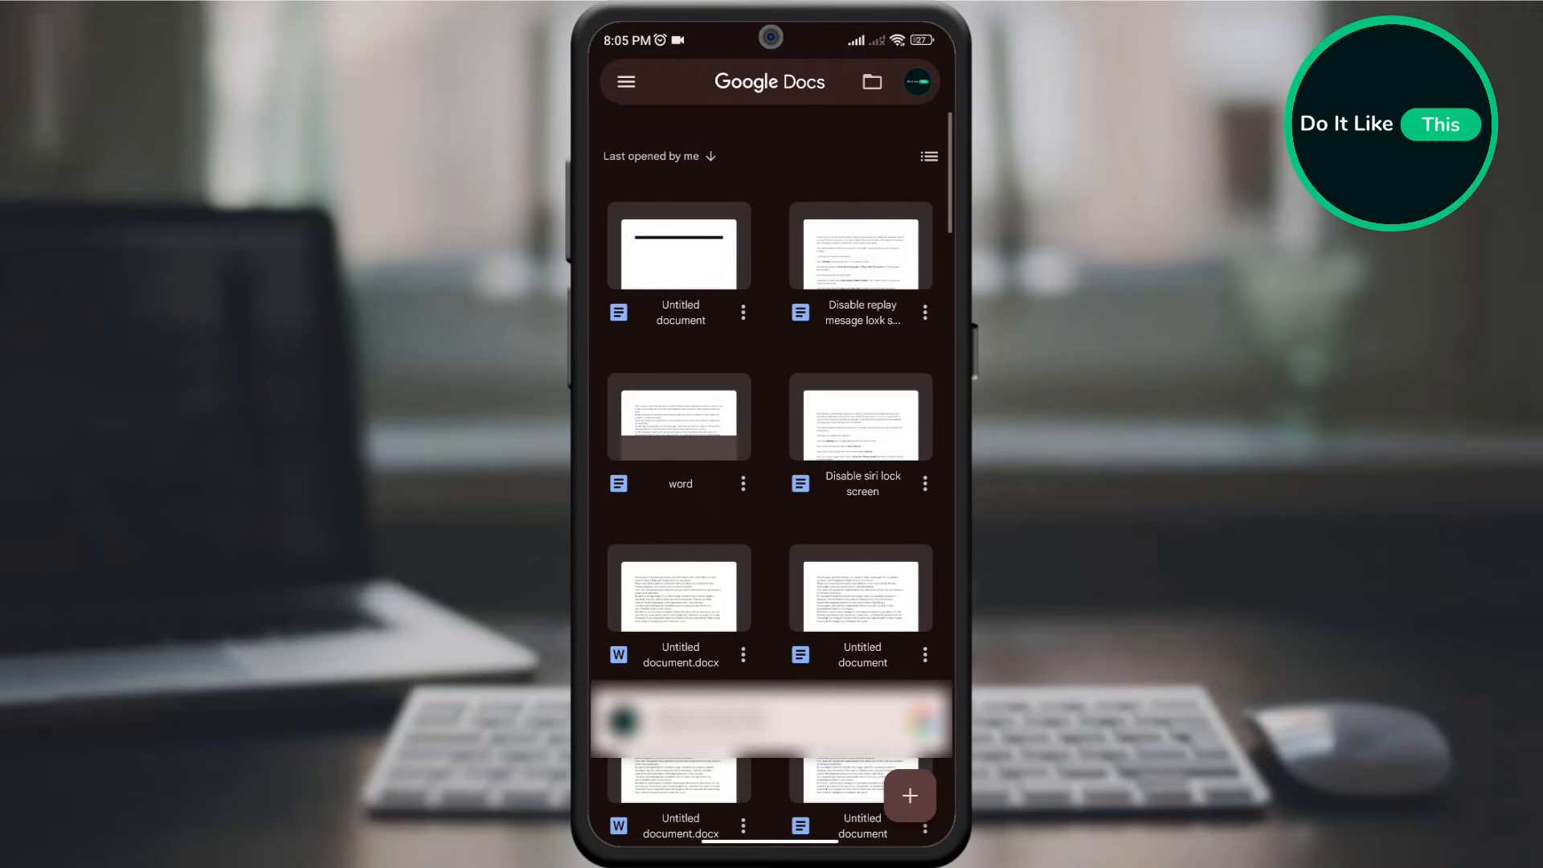
left_click(770, 82)
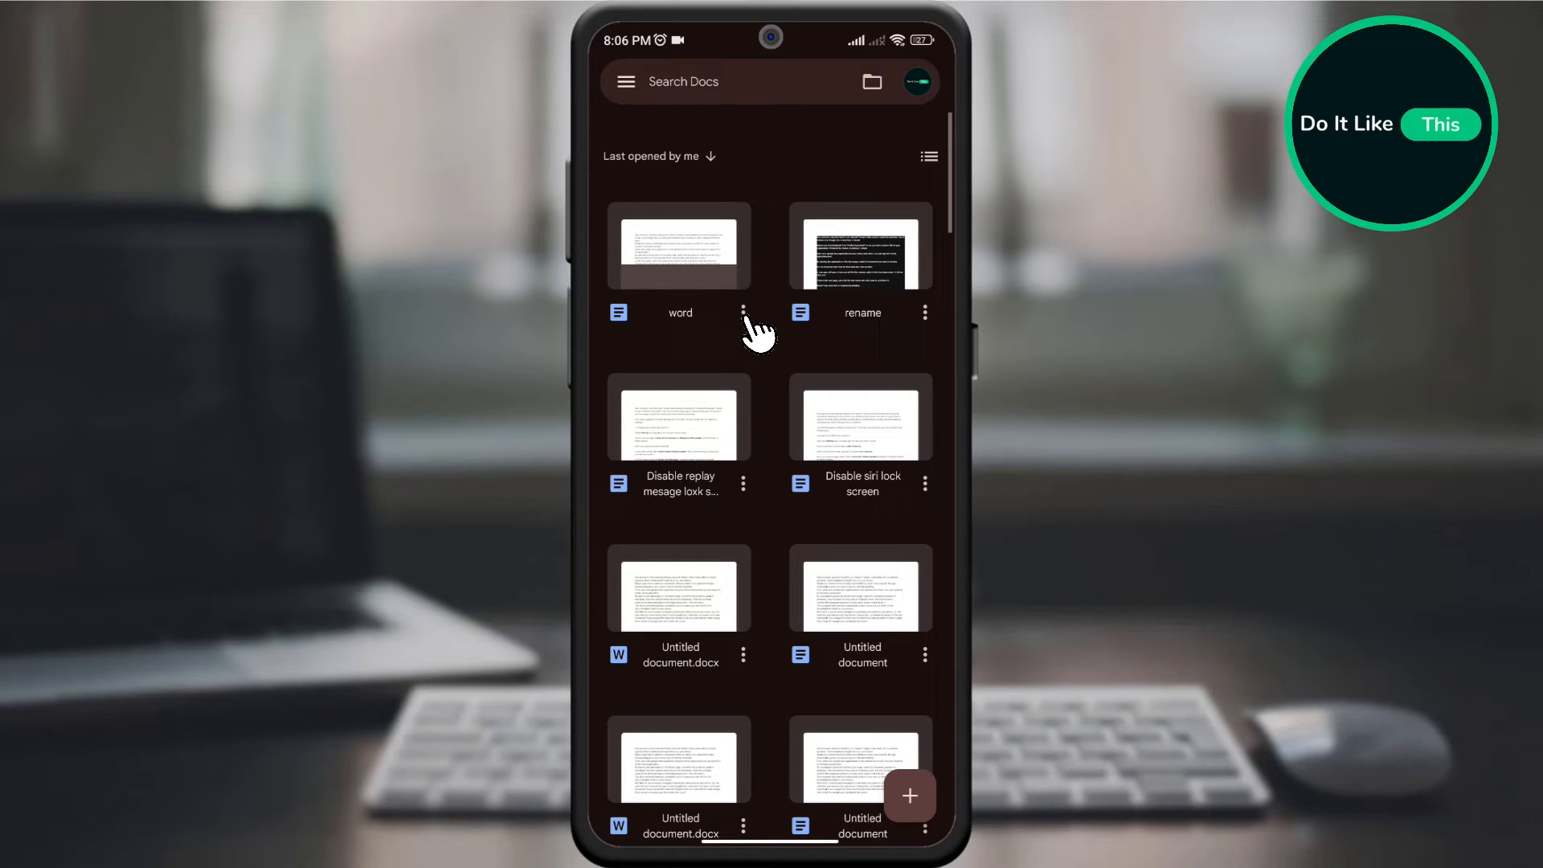
left_click(743, 312)
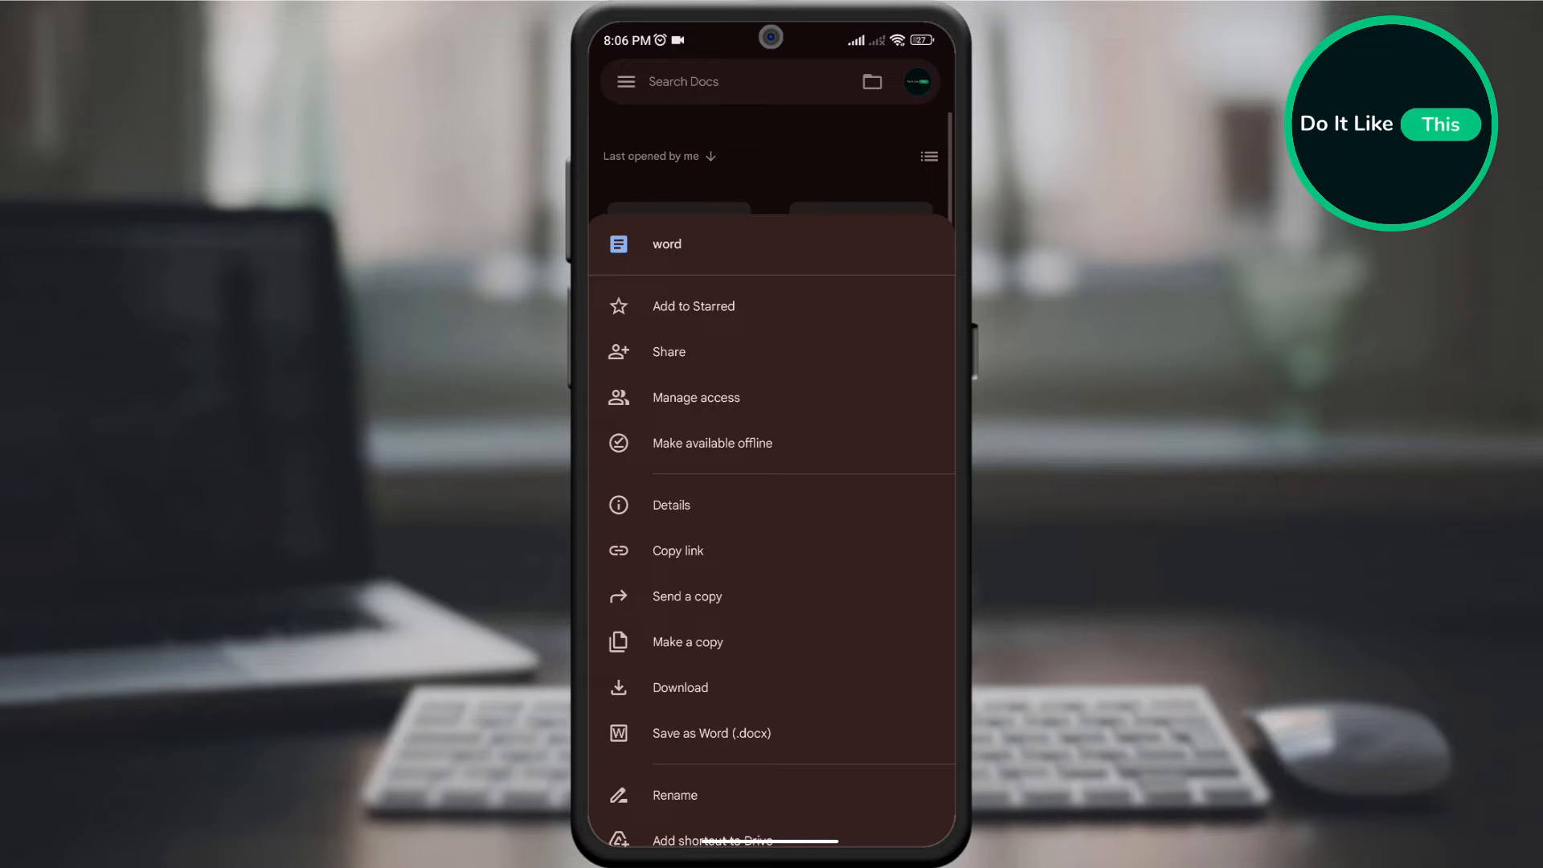
scroll("down", 3)
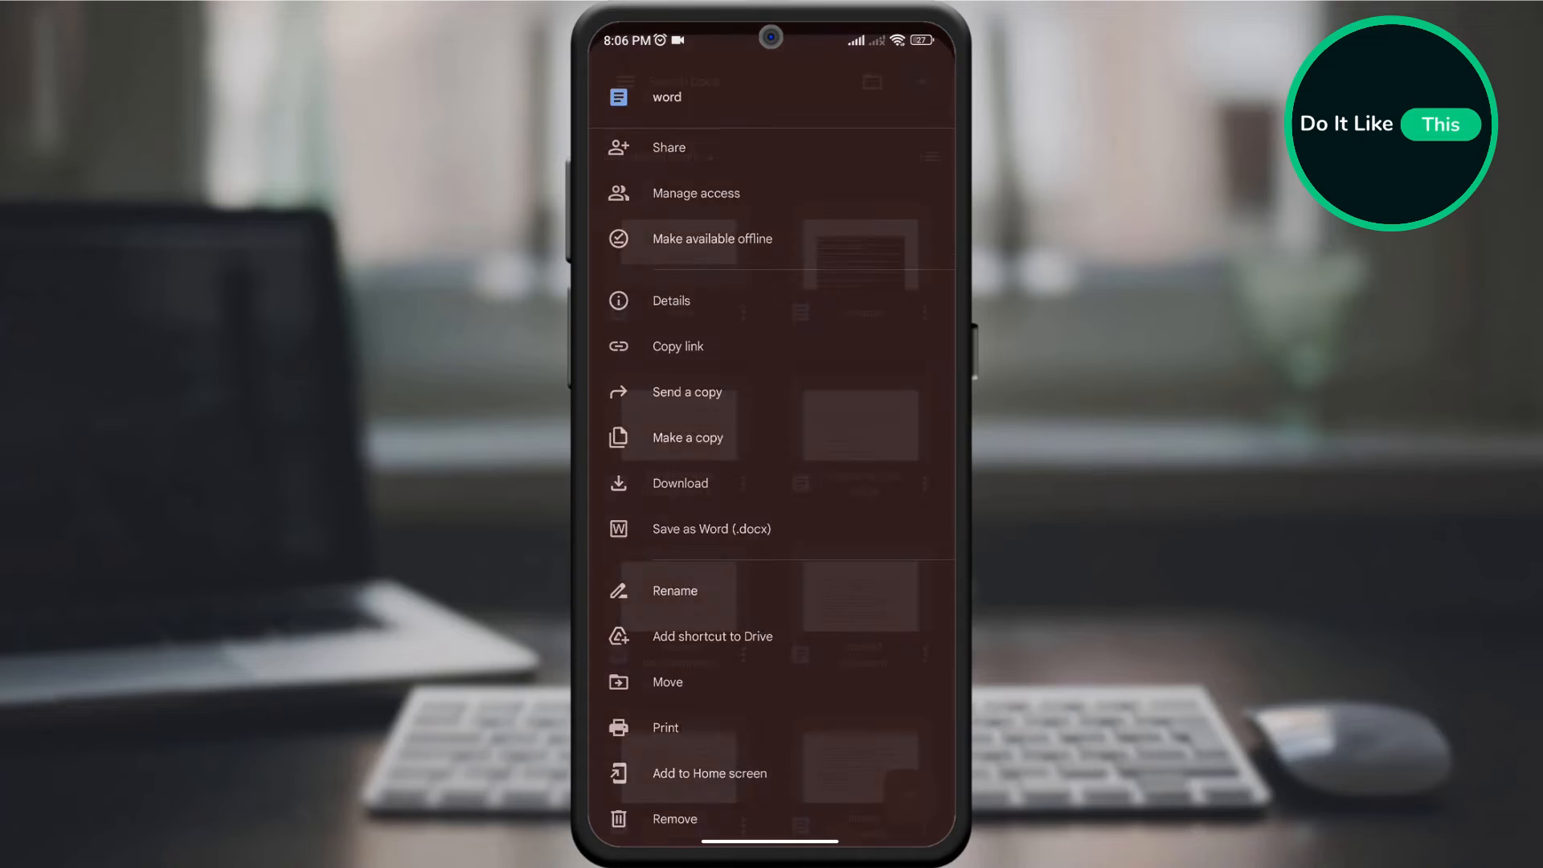
left_click(675, 591)
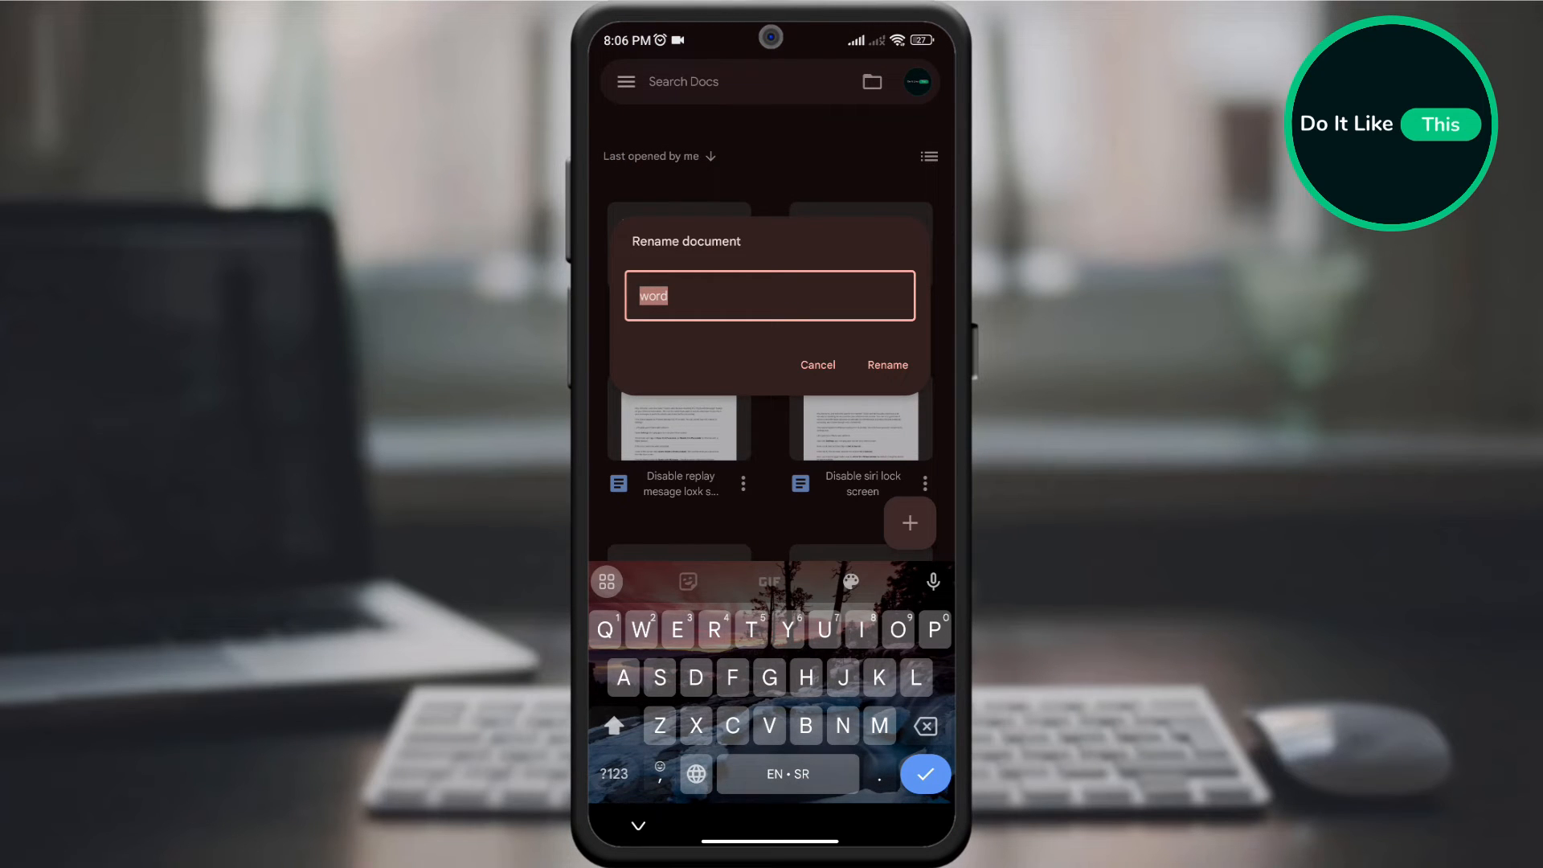
left_click(887, 365)
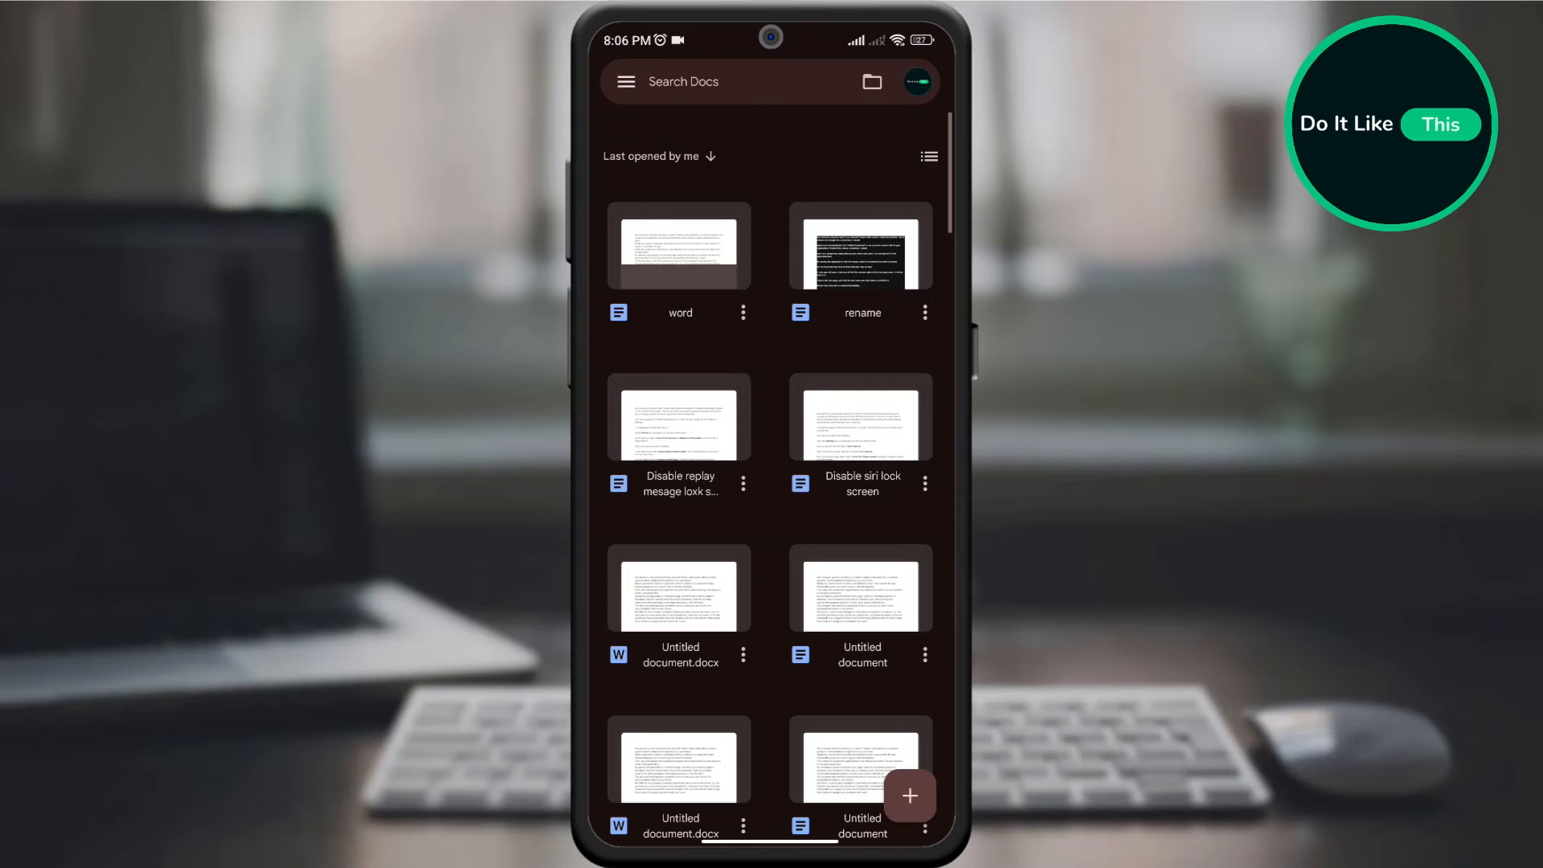